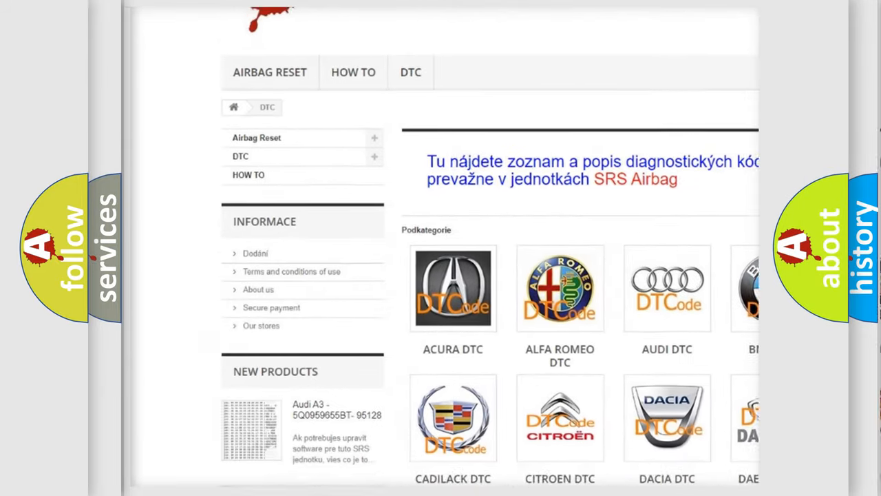
scroll("down", 3)
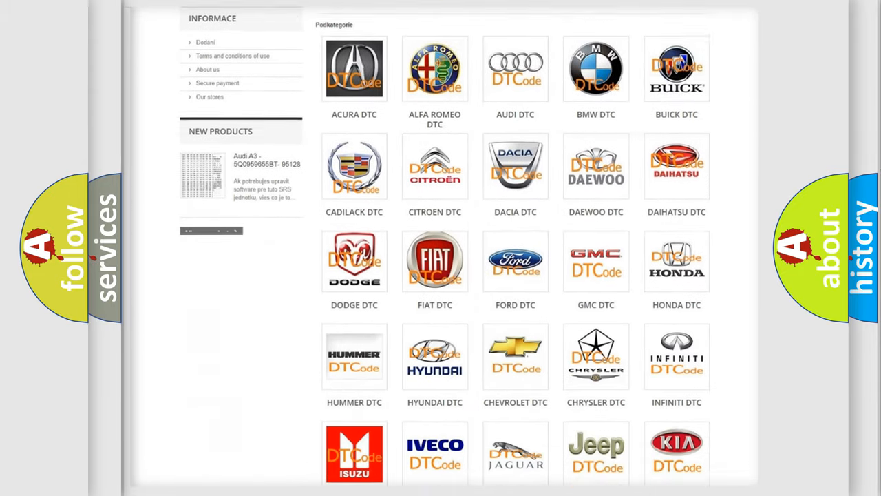
scroll("down", 3)
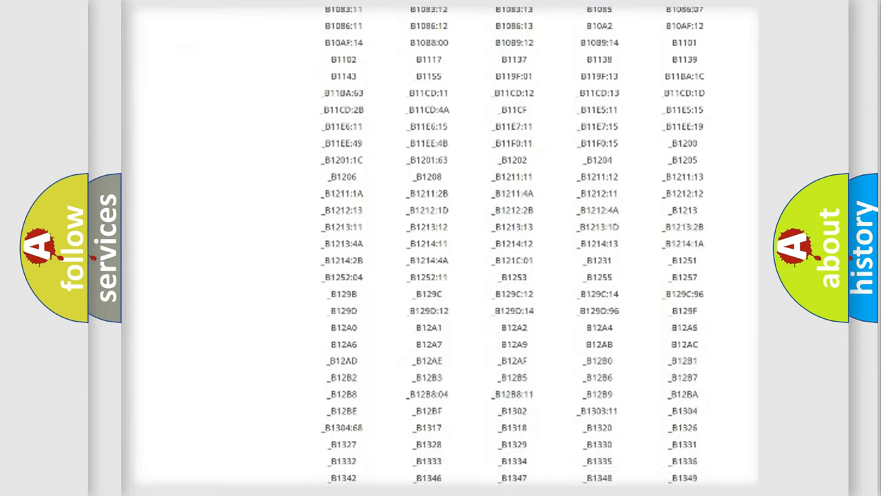
scroll("down", 3)
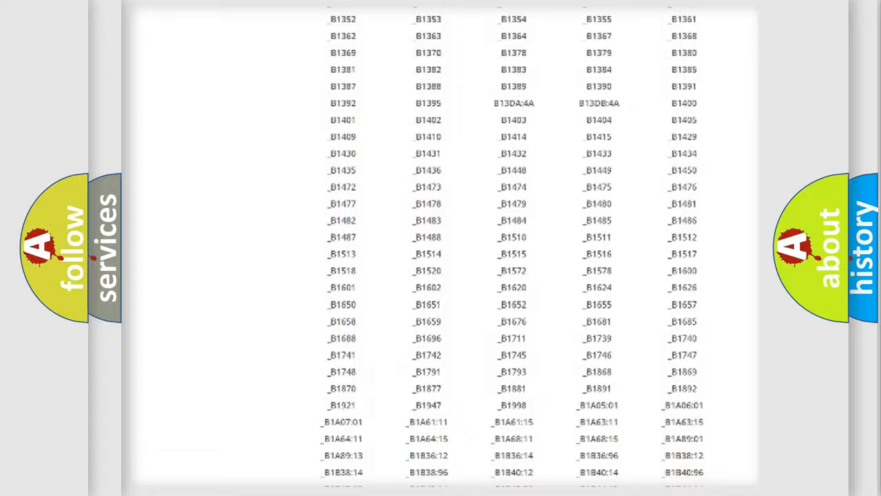
scroll("up", 3)
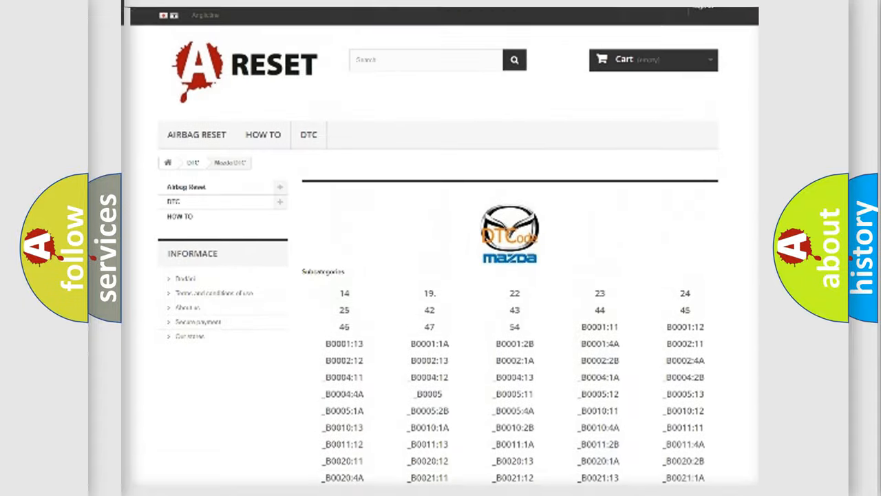